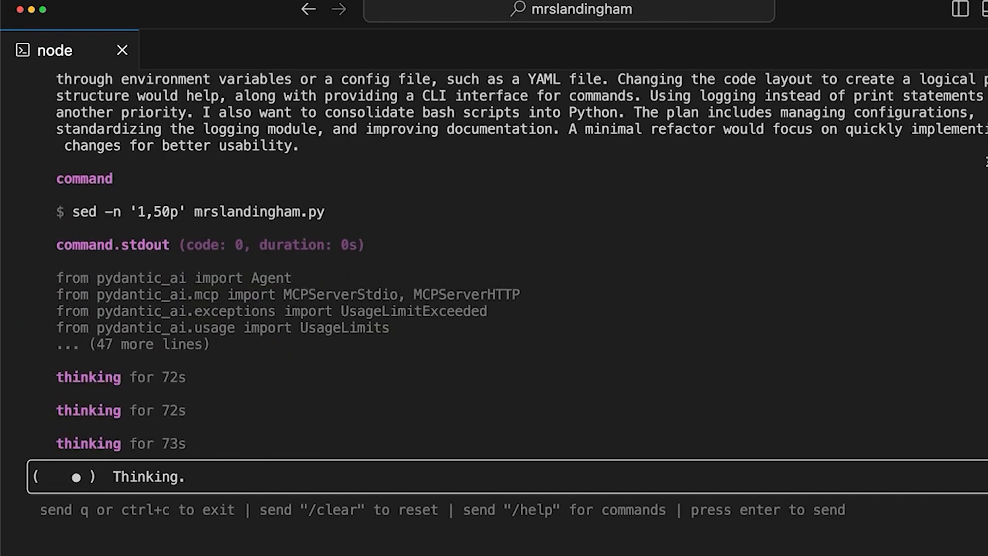
# - Ask Codex to explain the code base, then scroll through the generated server code and login route
pyautogui.scroll(3)
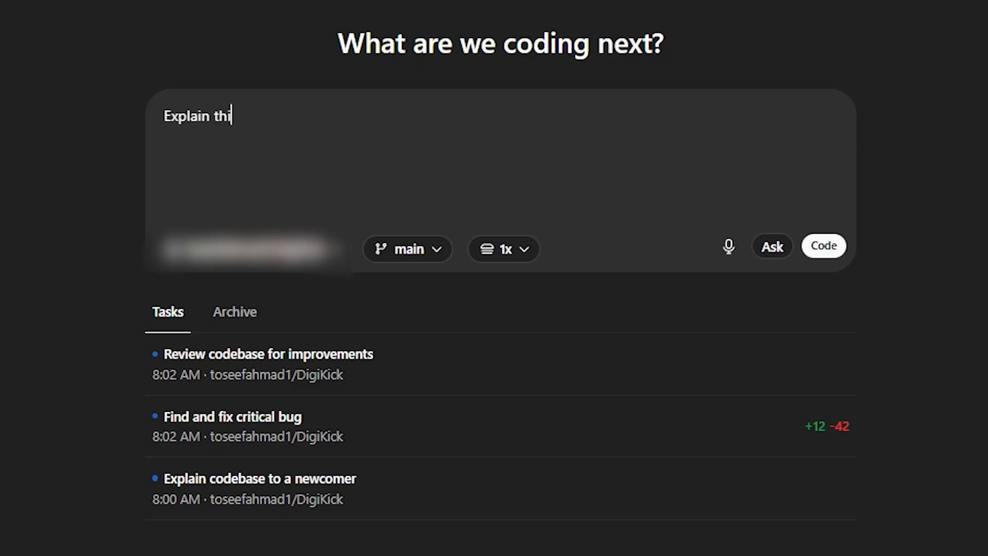
pyautogui.write('s code base')
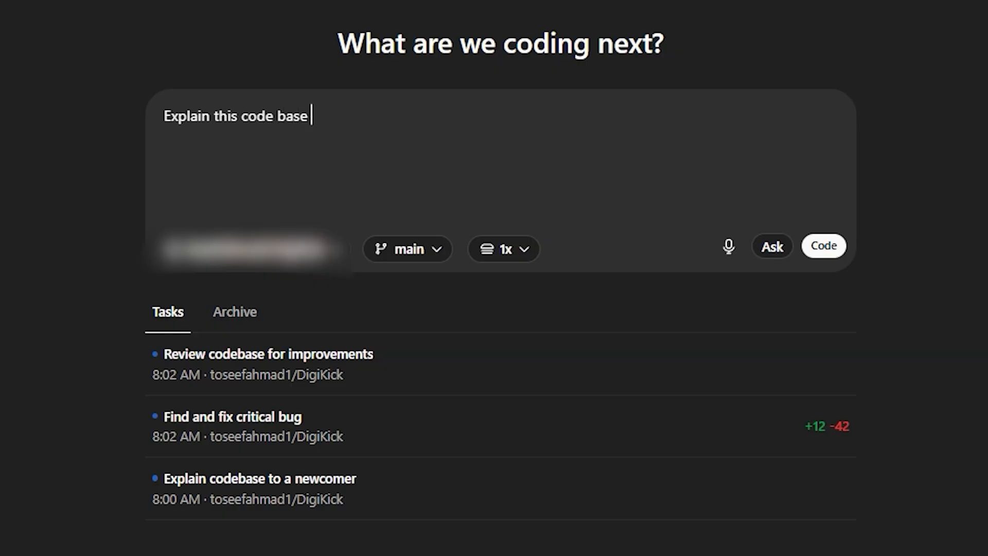
pyautogui.write('Add a log')
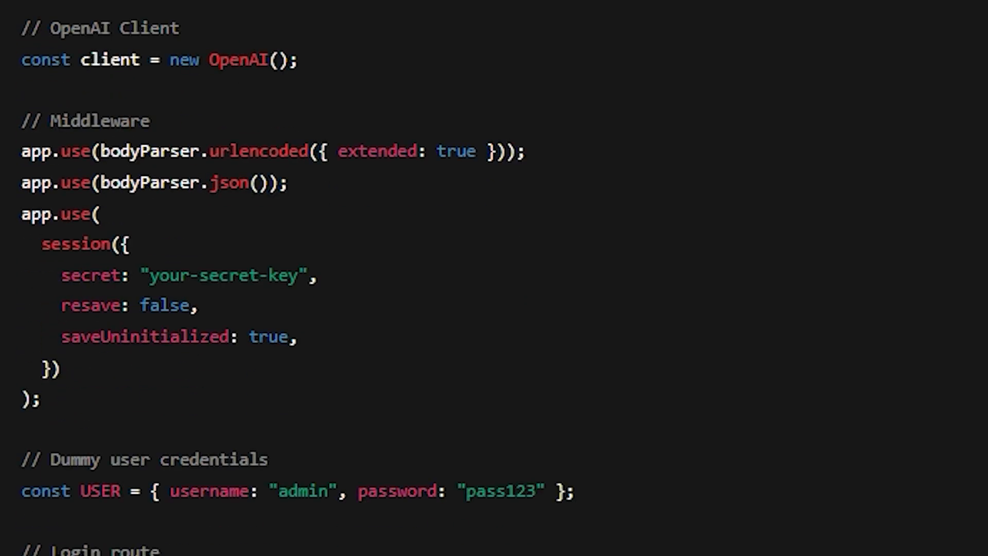
pyautogui.scroll(-3)
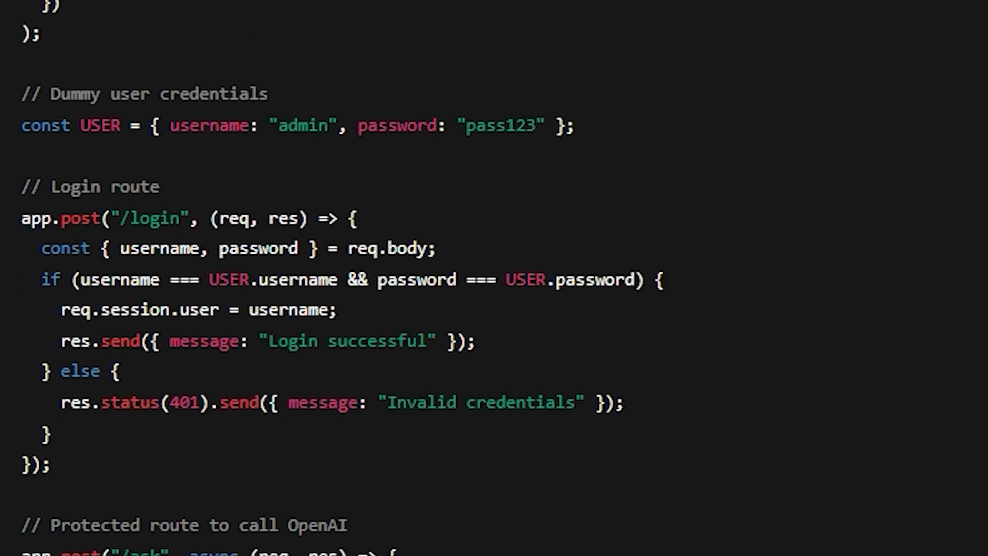
pyautogui.scroll(-3)
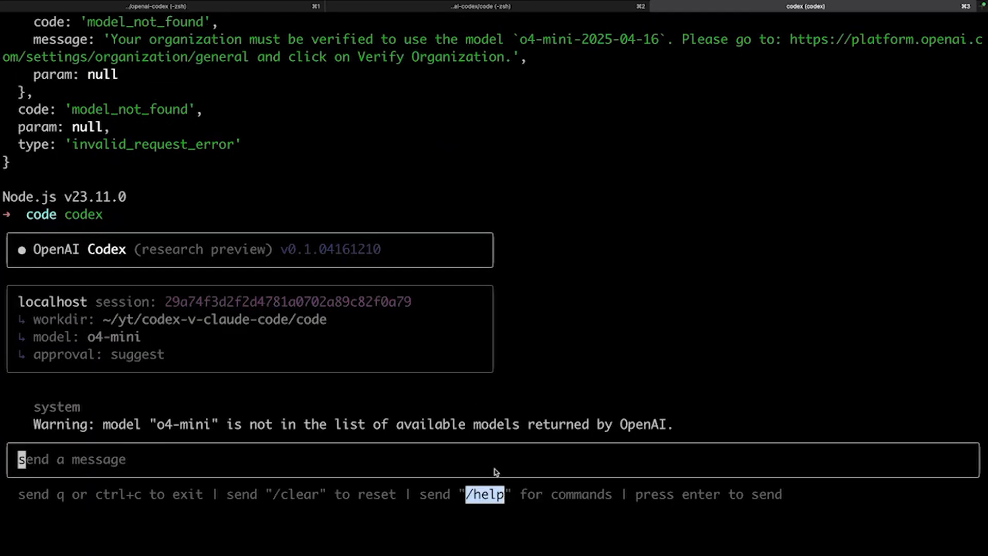
# - Submit /help to show the overlay of slash-commands and keyboard shortcuts
pyautogui.press('Return')
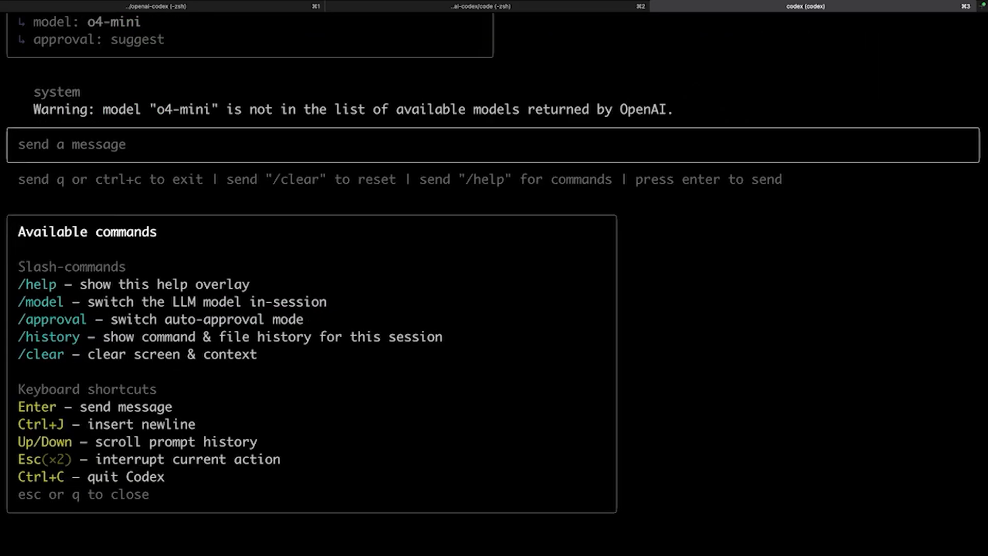